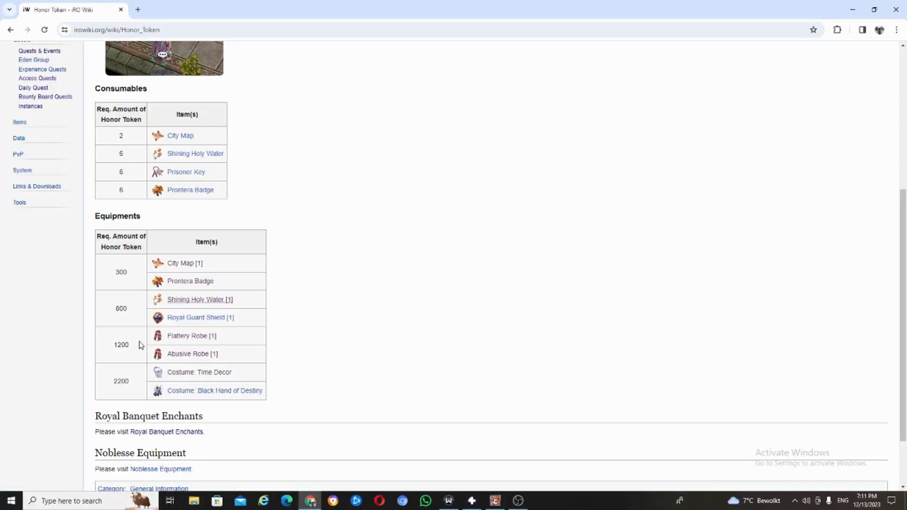
mouse_move(190, 281)
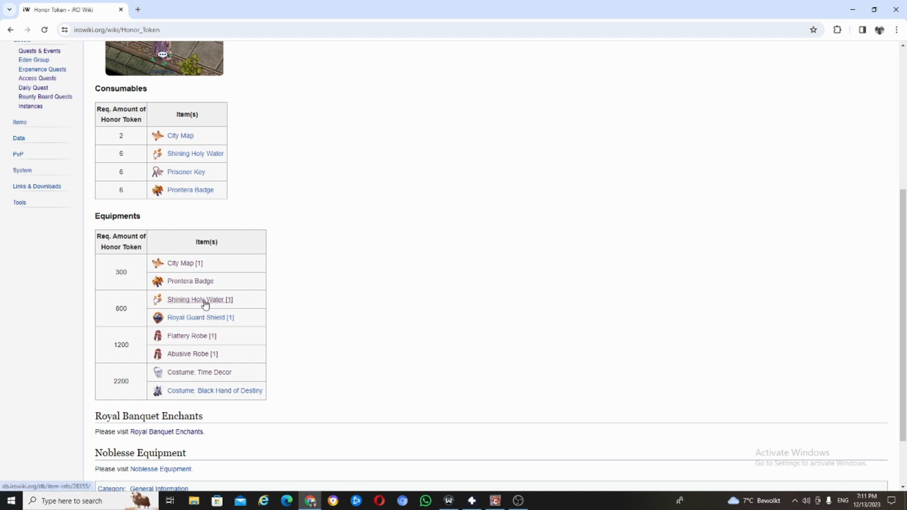
mouse_move(355, 269)
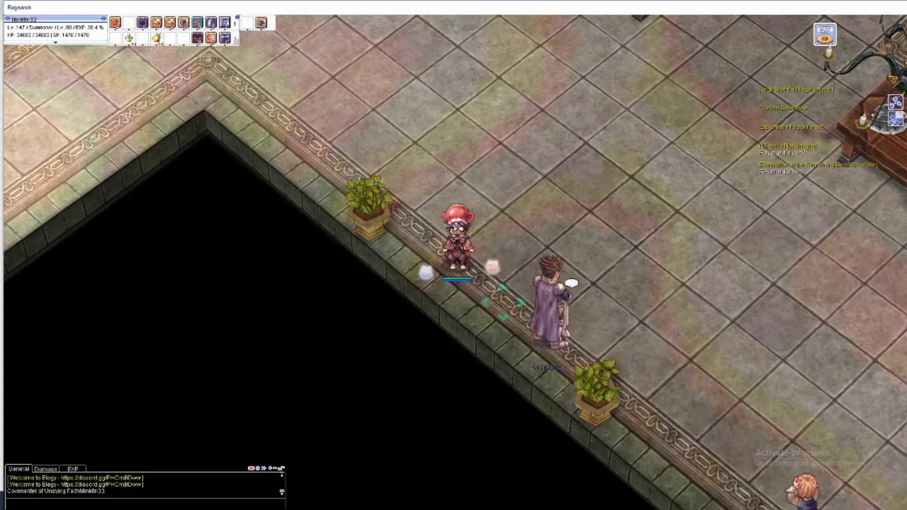
- Talk to Commissary Arner, view the item descriptions, and page past consumables toward City Map
click(549, 283)
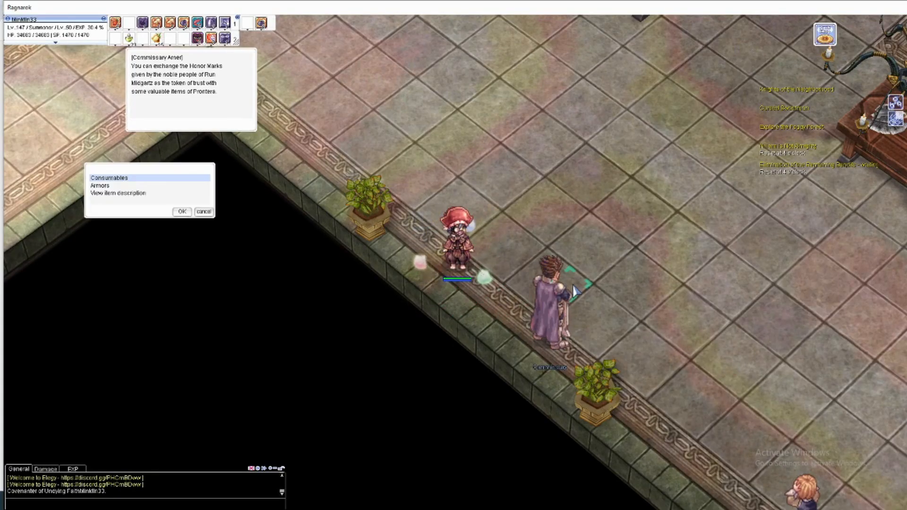
click(100, 185)
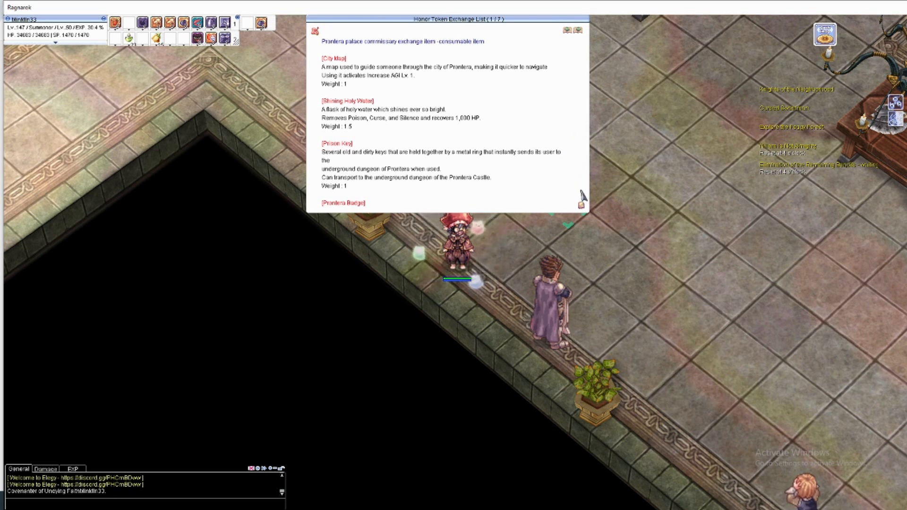
click(575, 30)
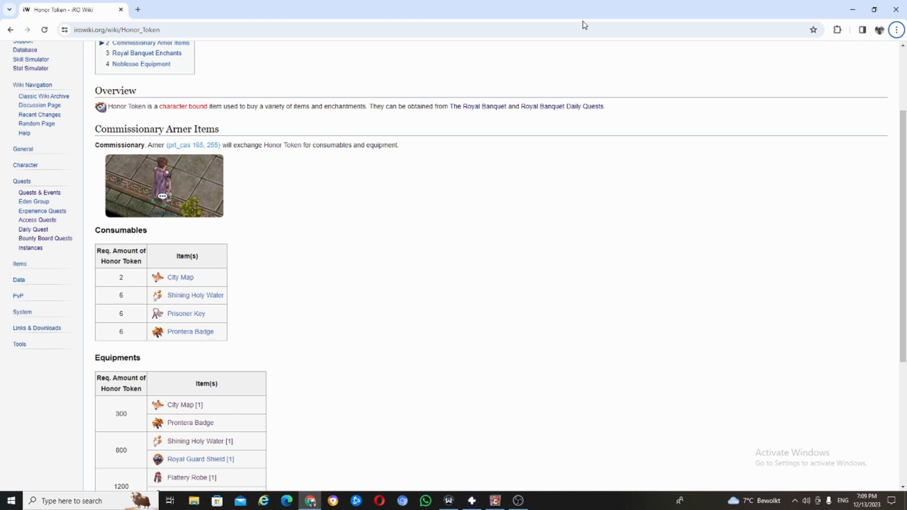
mouse_move(200, 440)
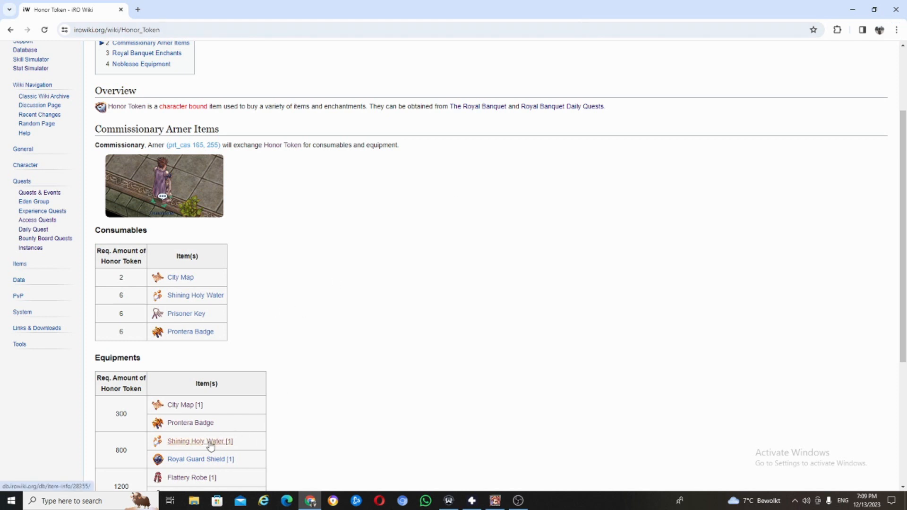
click(311, 500)
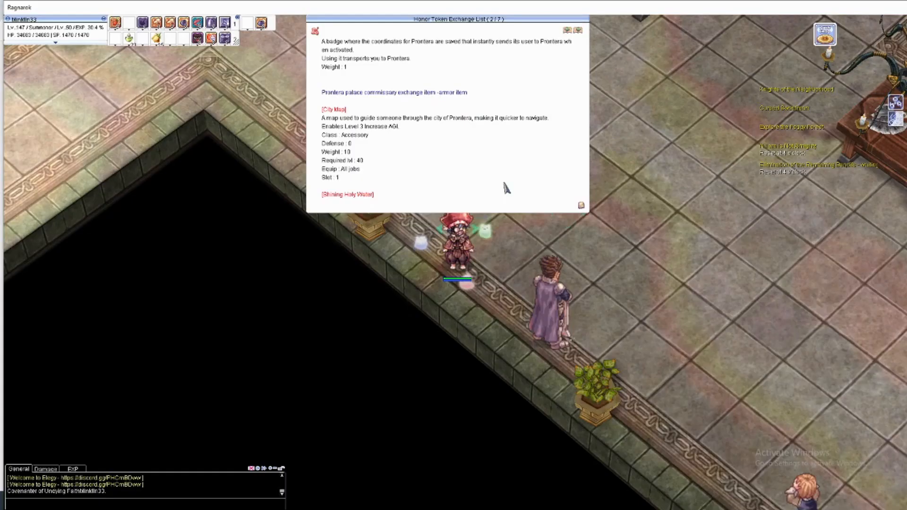
click(575, 21)
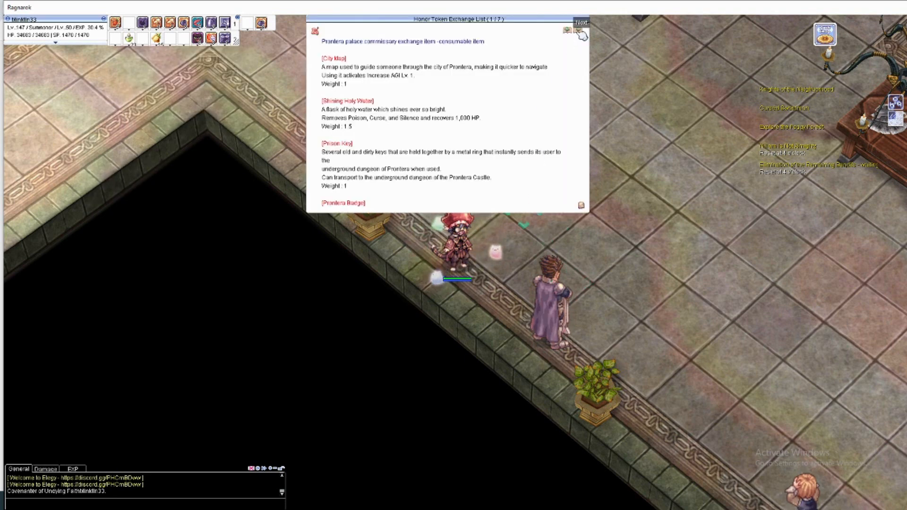
click(581, 21)
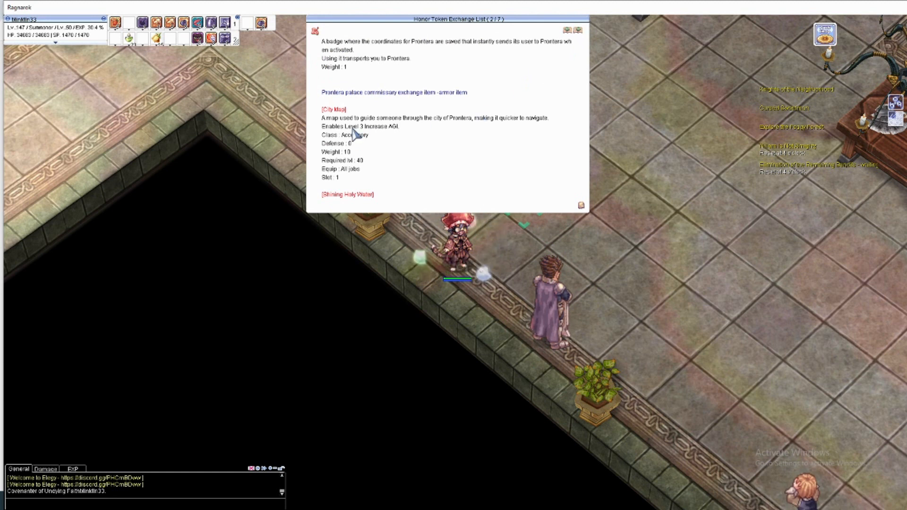
mouse_move(387, 132)
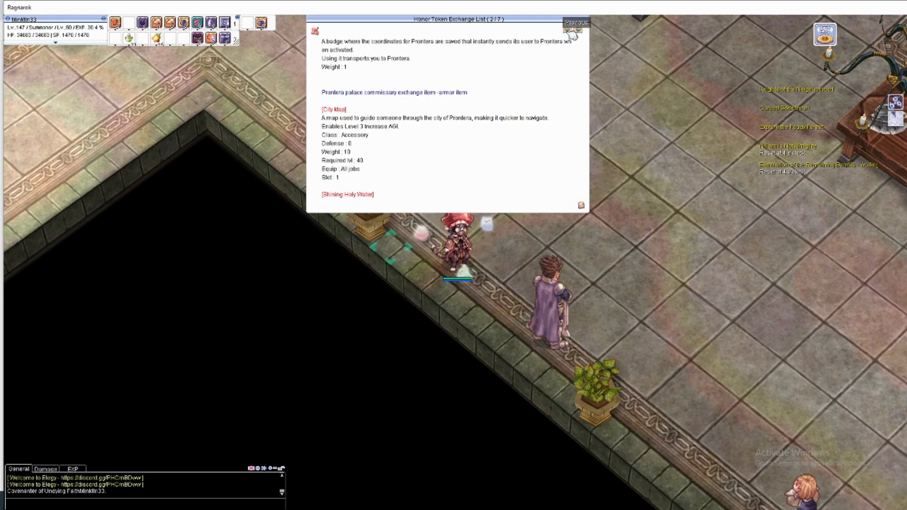
click(577, 21)
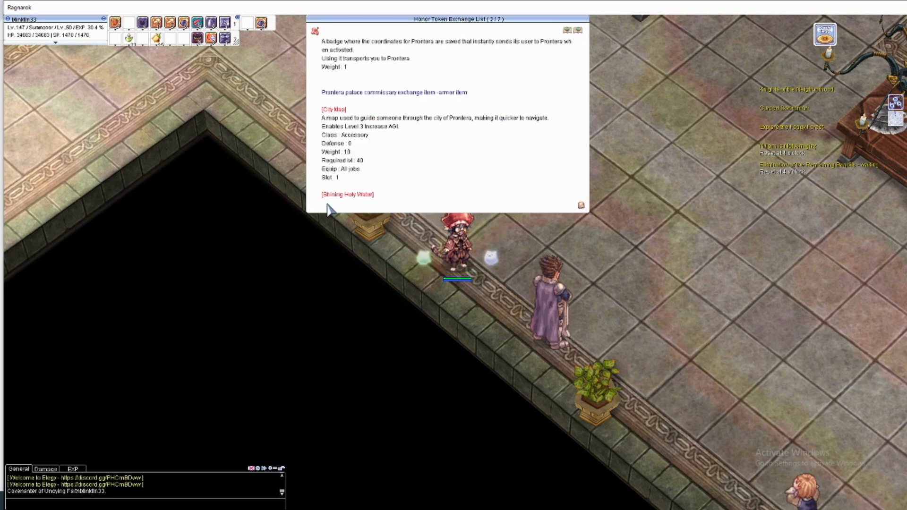
click(575, 31)
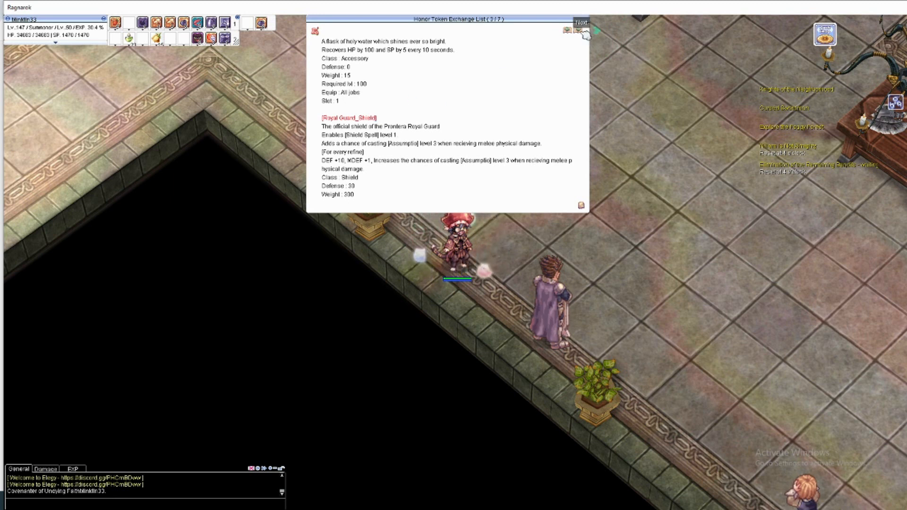
- Advance Commissary Arner's item description list to page 3
click(582, 22)
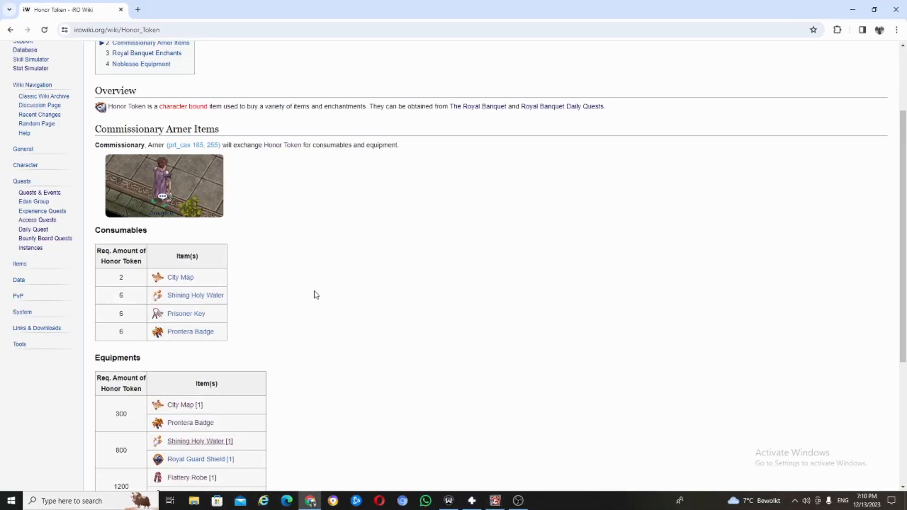
- Scroll the iRO Wiki Honor Token page to the Equipments table listing City Map at 300
scroll(down, 3)
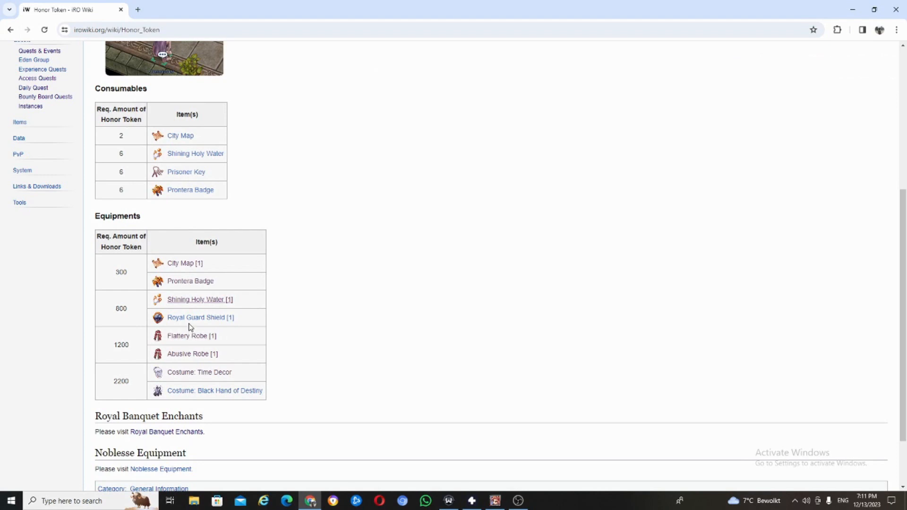
mouse_move(139, 344)
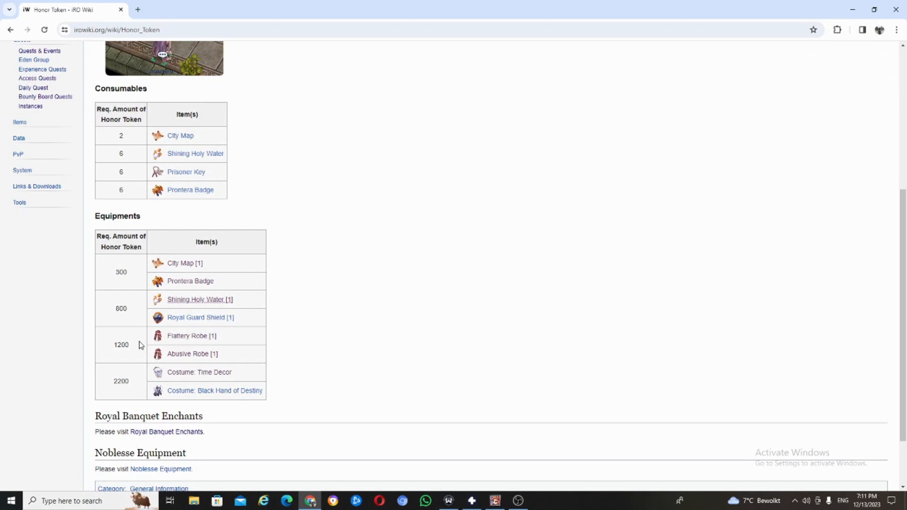
mouse_move(191, 306)
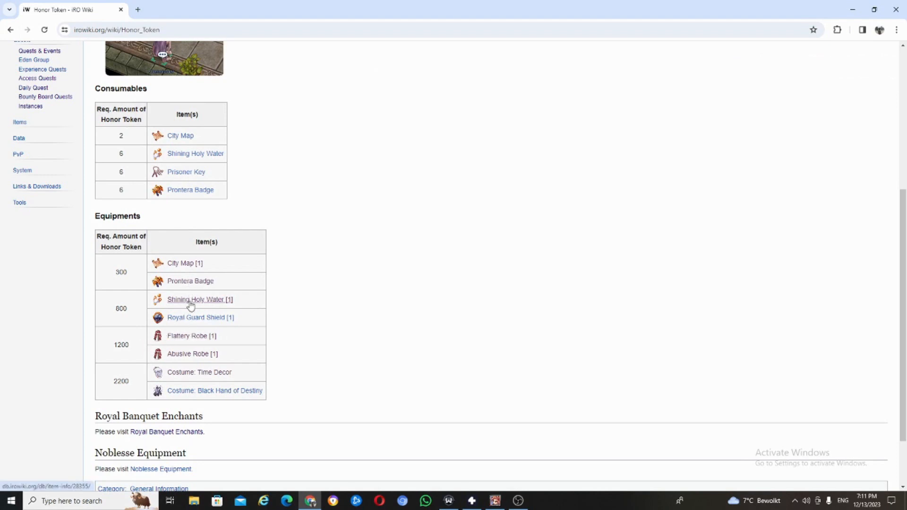
mouse_move(227, 306)
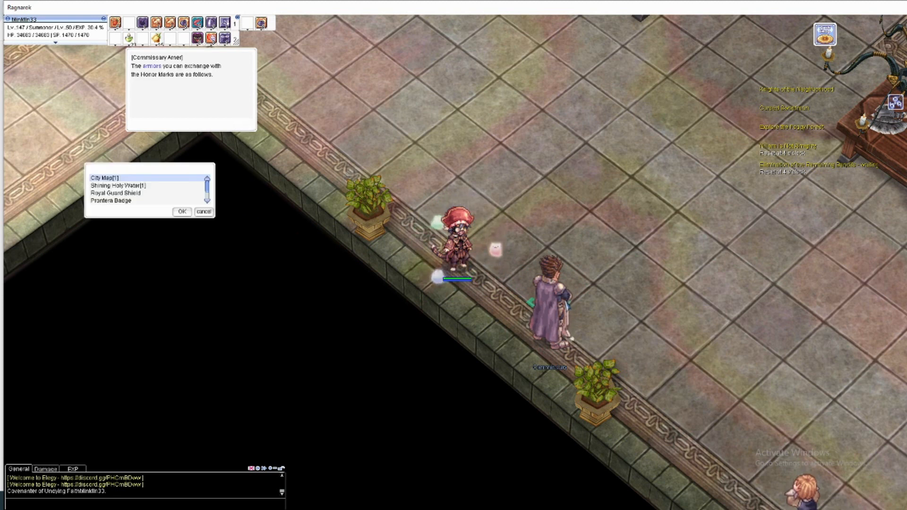
- Select City Map[1] for 300 Honor Marks and continue Arner's exchange dialog
click(181, 211)
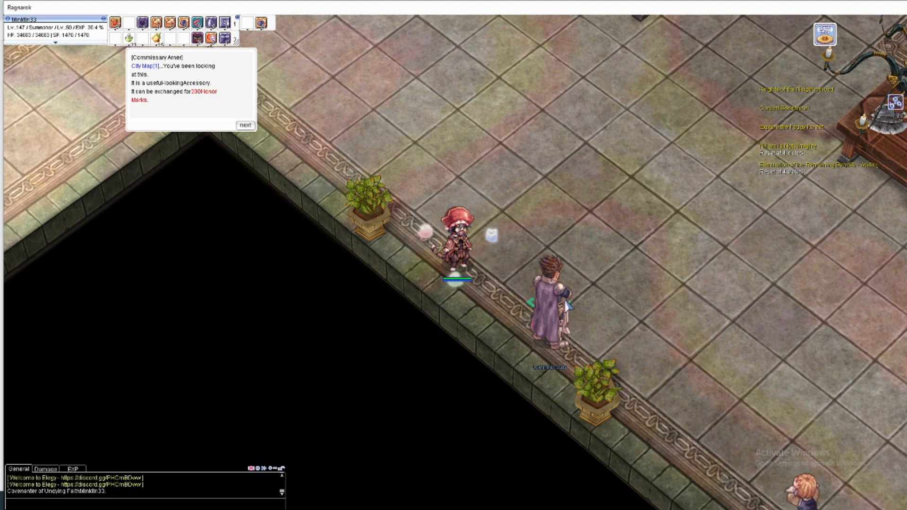
click(245, 126)
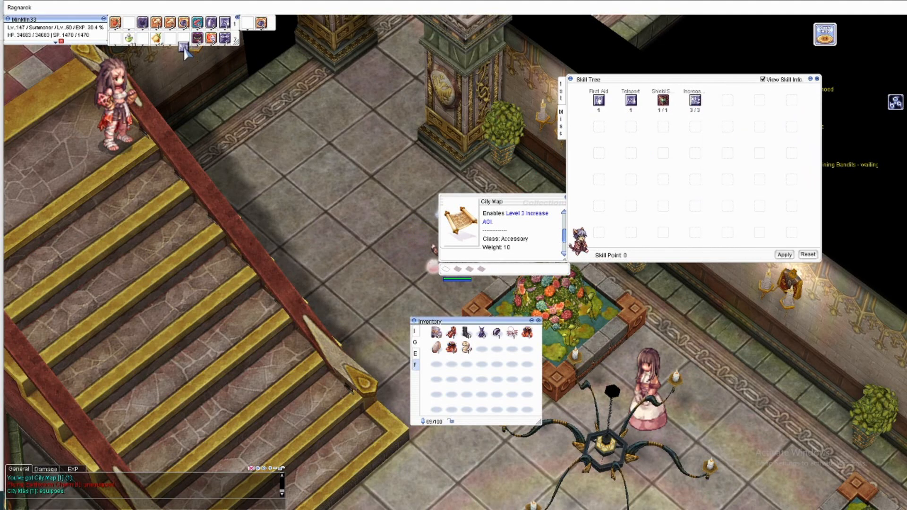
- Finish the City Map[1] exchange and equip the accessory from the inventory
click(816, 79)
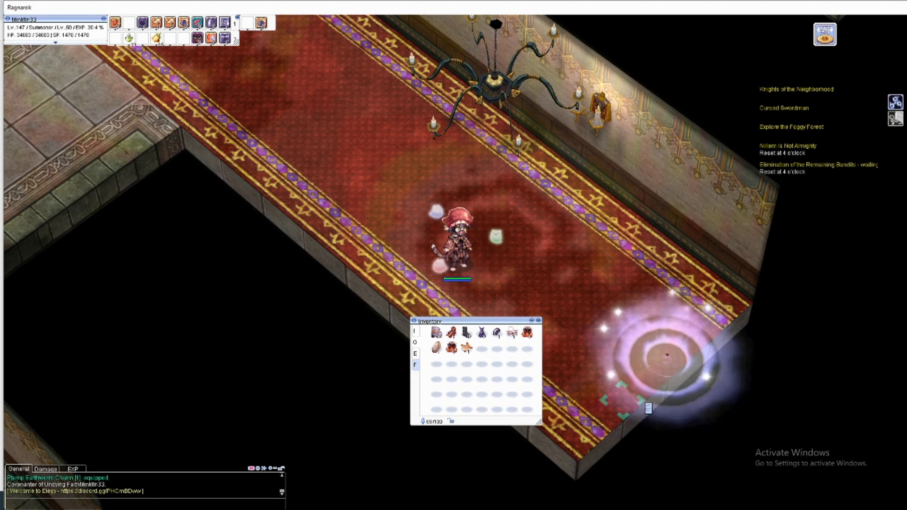
- Close the Inventory window, leaving the character in the carpeted hallway
click(537, 321)
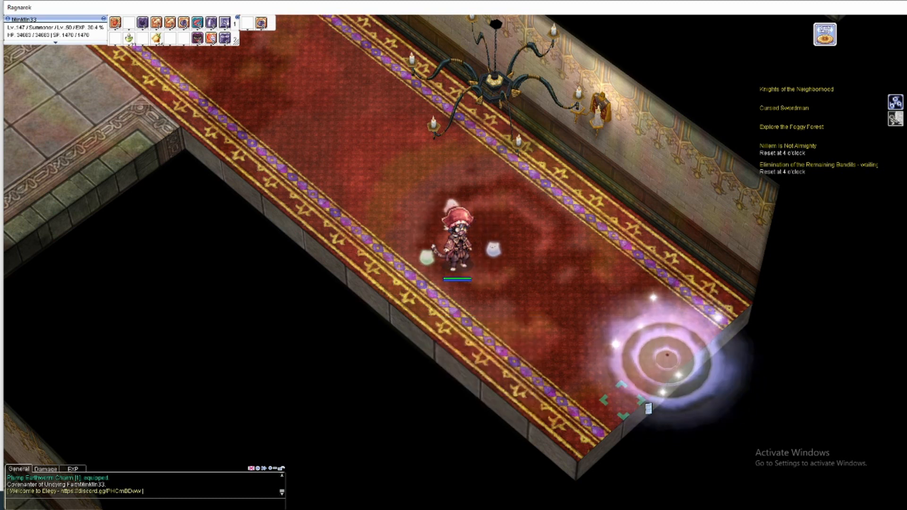